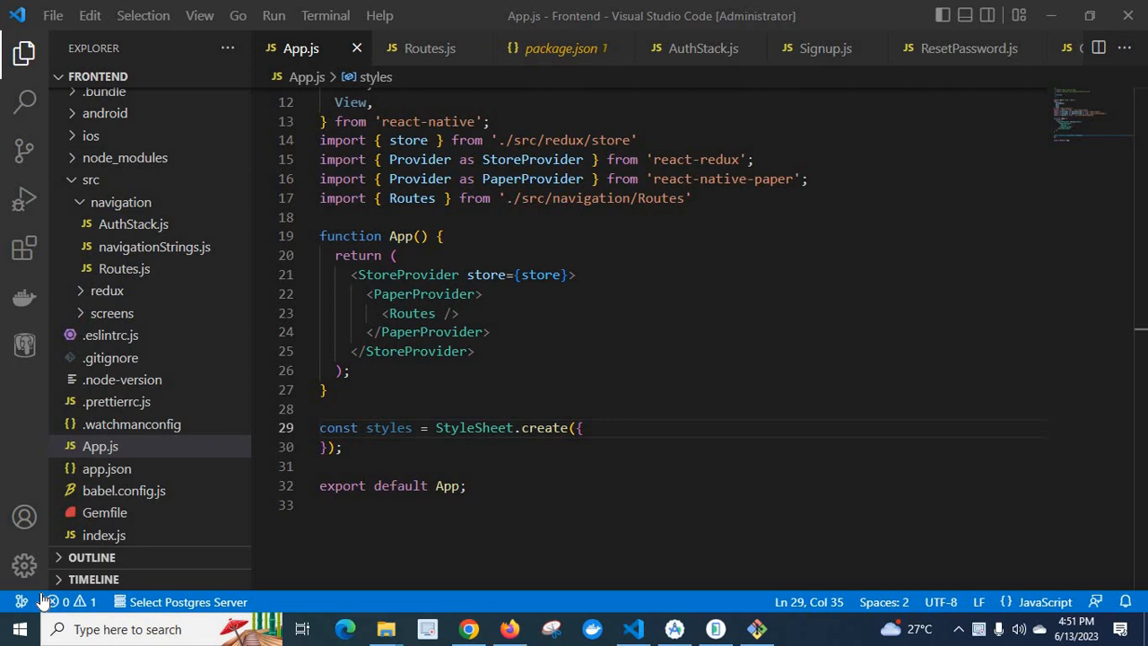
{"action": "mouse_move", "coordinate": [249, 529]}
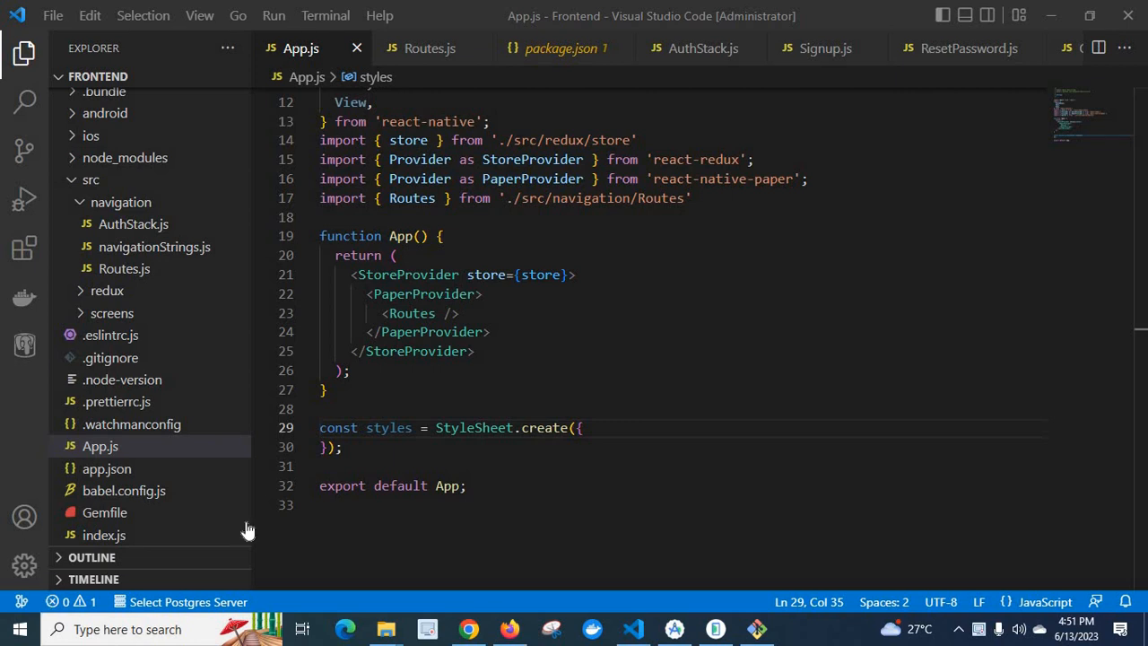
Step: Run npm start in Git Bash to launch the Metro bundler for Frontend
{"action": "left_click", "coordinate": [756, 628]}
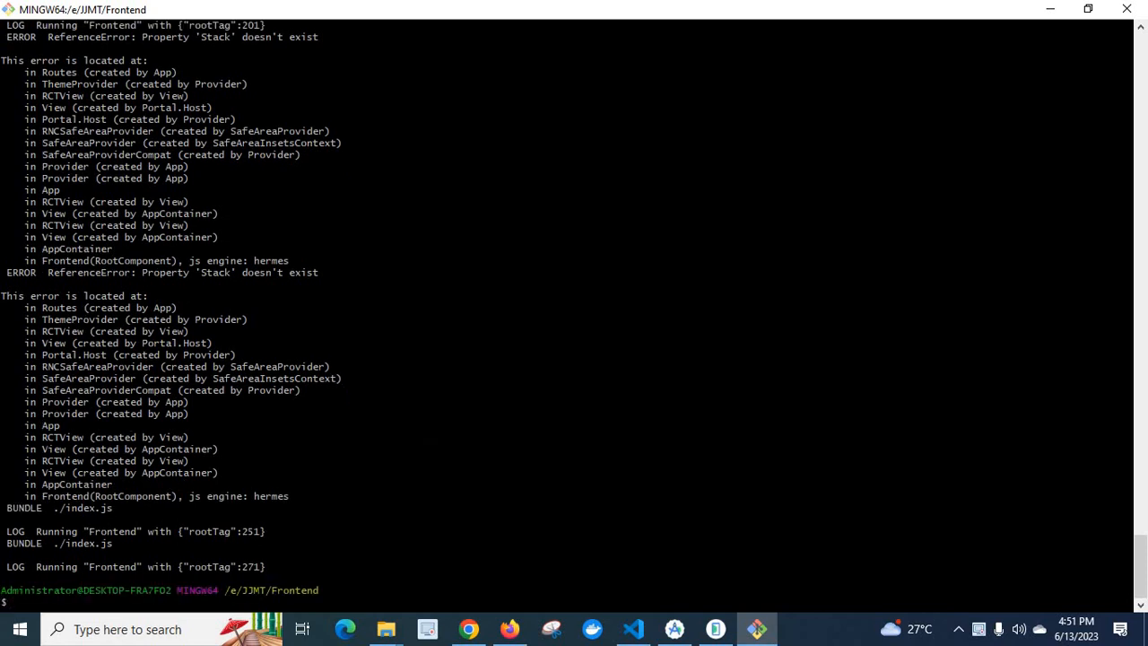
{"action": "type", "text": "npm start"}
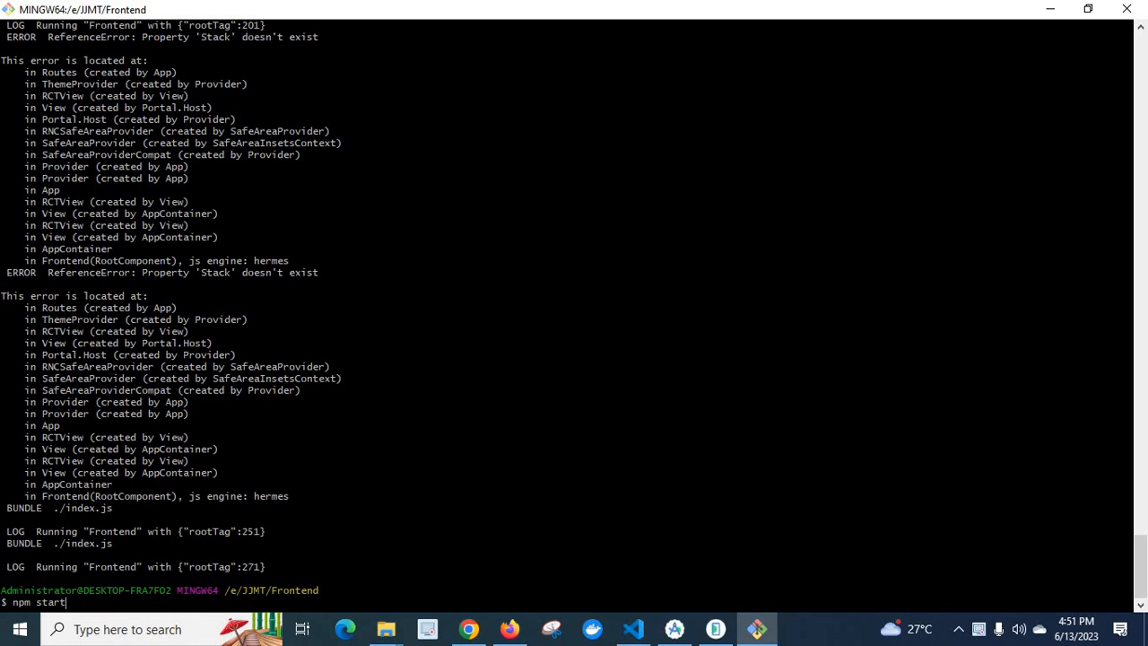
{"action": "scroll", "scroll_direction": "down", "scroll_amount": 3}
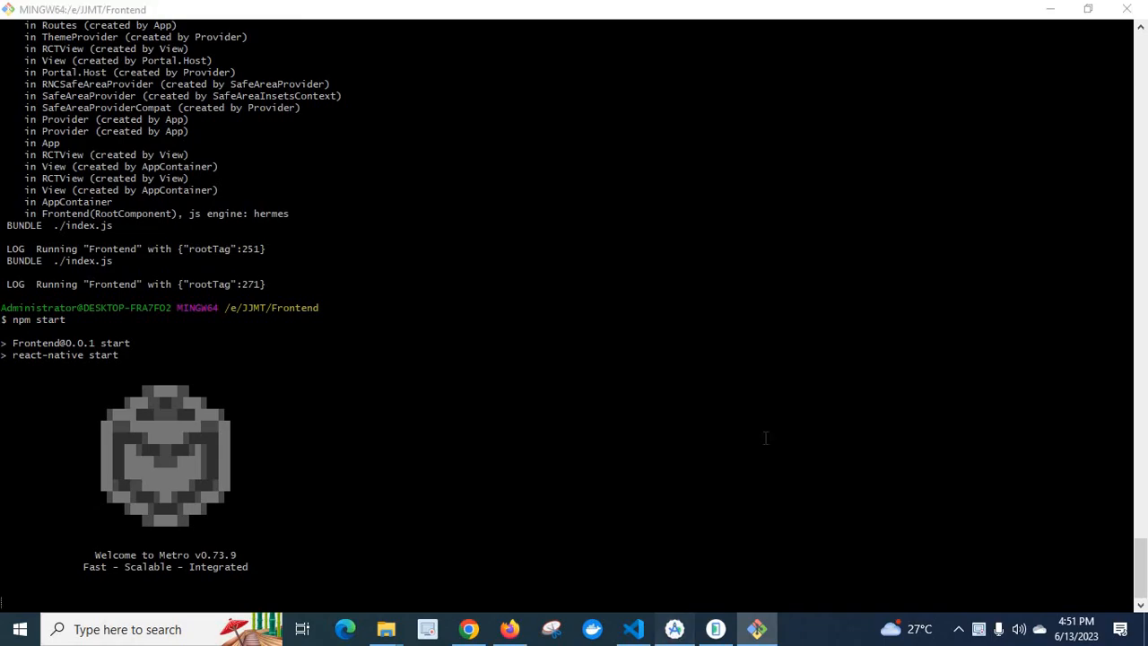
Step: Sync the Android project with Gradle, watch the build succeed, and run 'app' on the emulator
{"action": "left_click", "coordinate": [673, 628]}
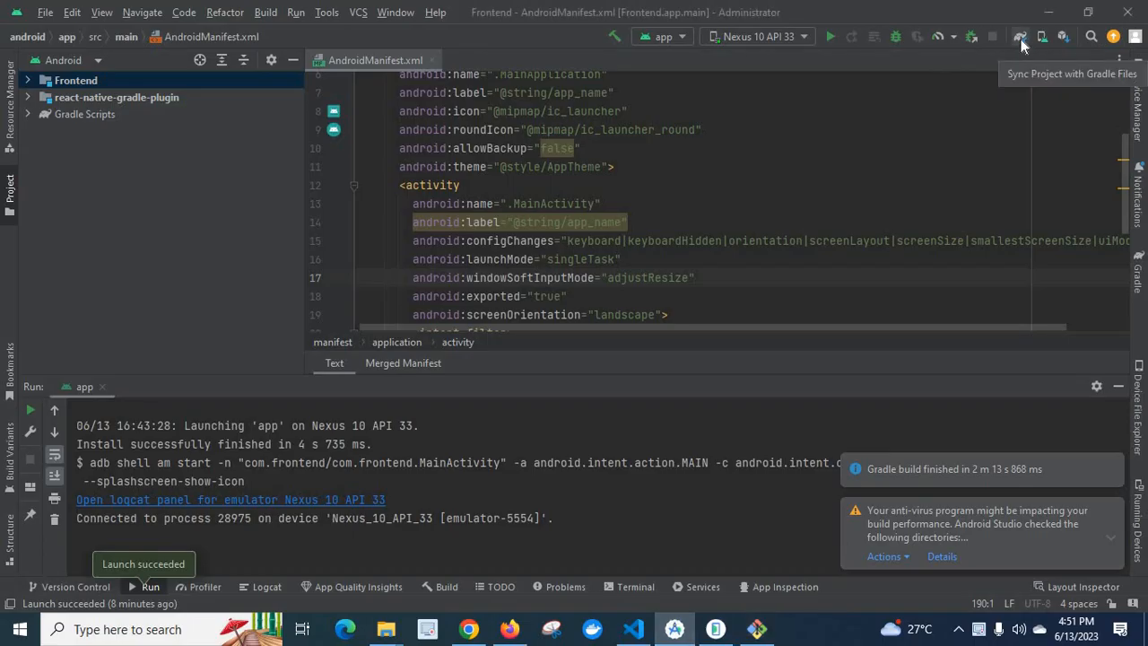
{"action": "left_click", "coordinate": [1020, 37]}
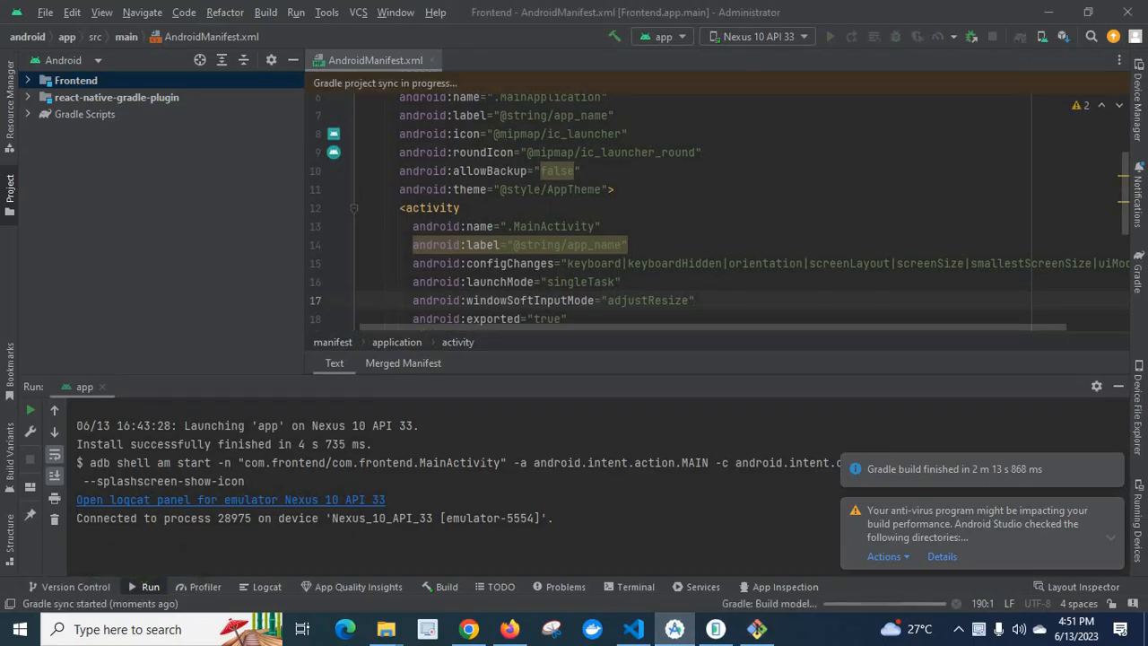
{"action": "mouse_move", "coordinate": [438, 587]}
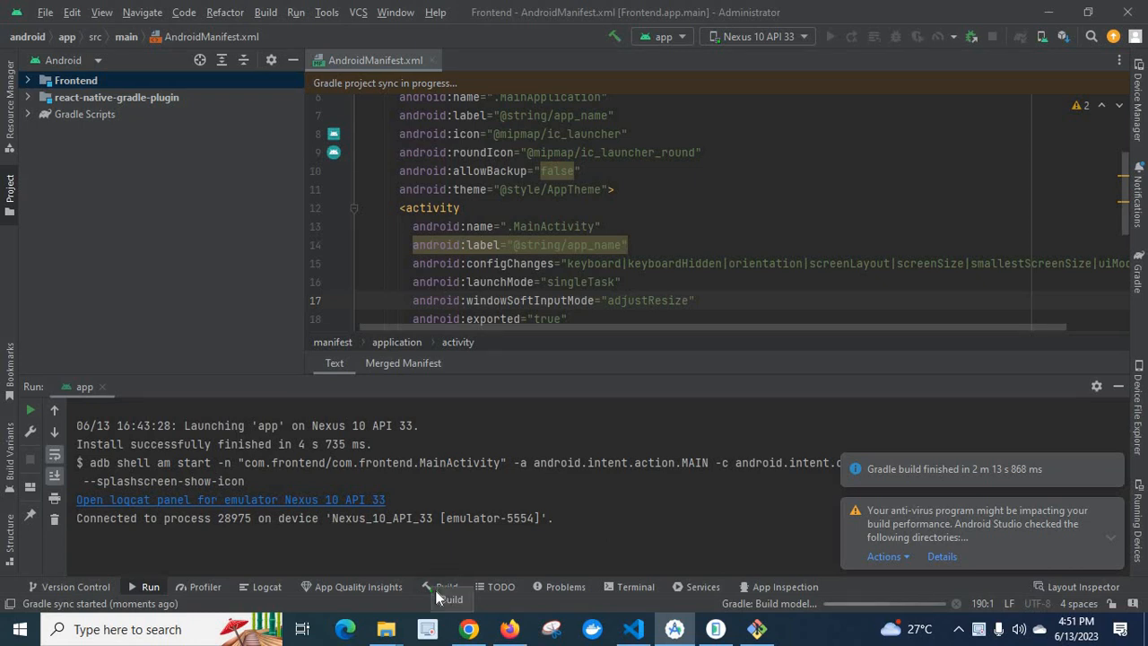
{"action": "left_click", "coordinate": [445, 586]}
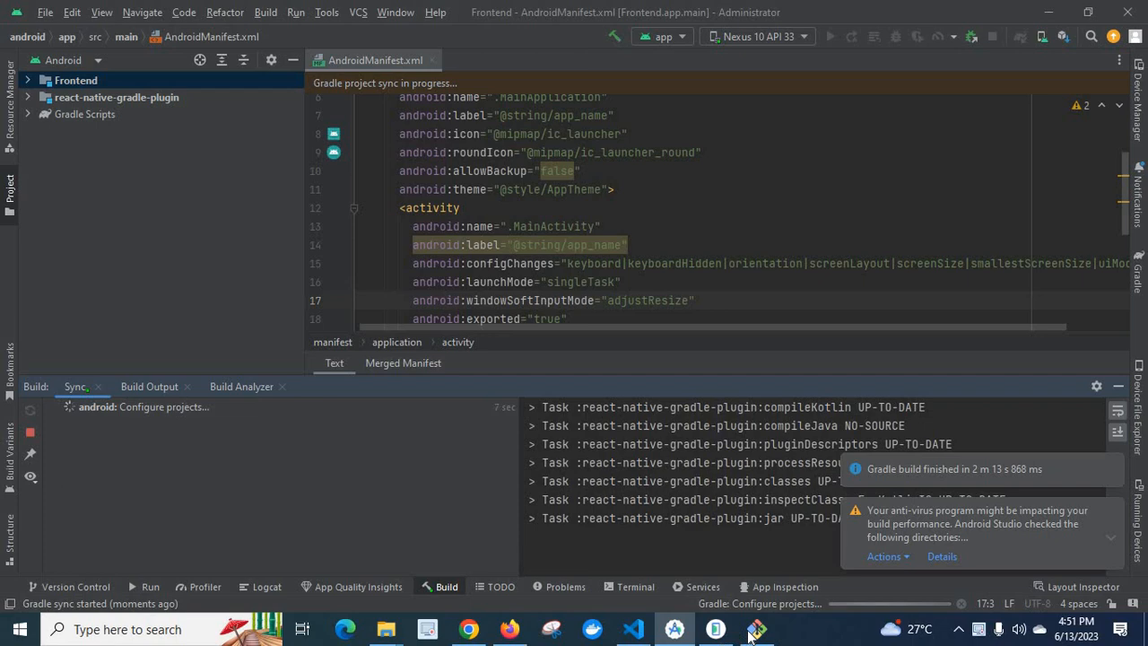
{"action": "left_click", "coordinate": [755, 629]}
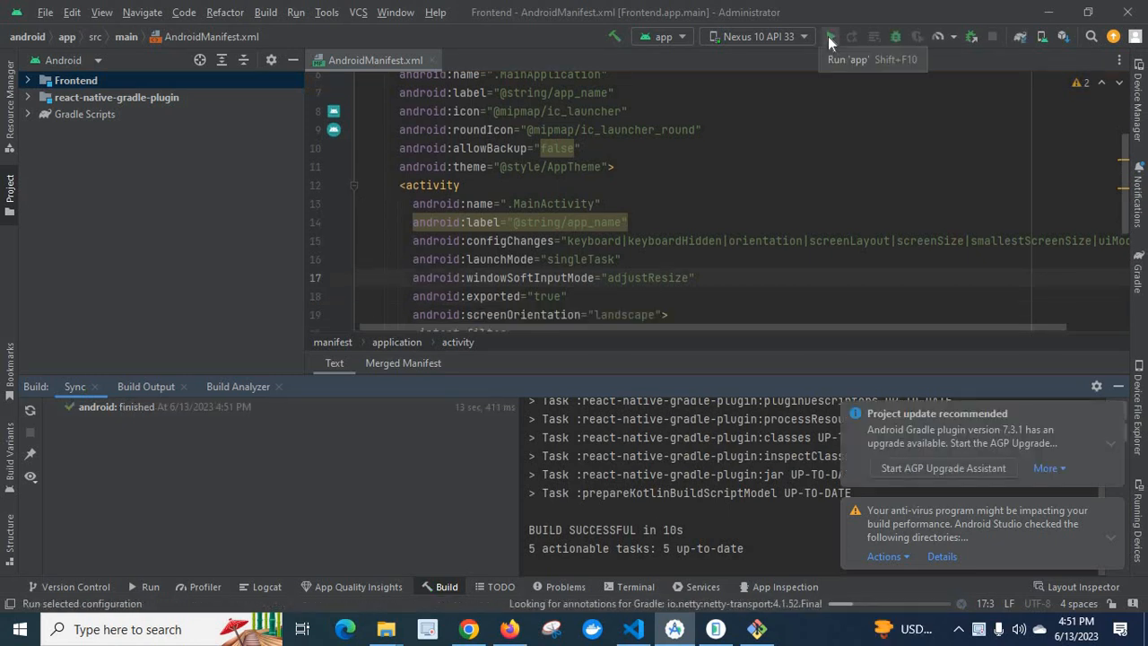
{"action": "left_click", "coordinate": [829, 36]}
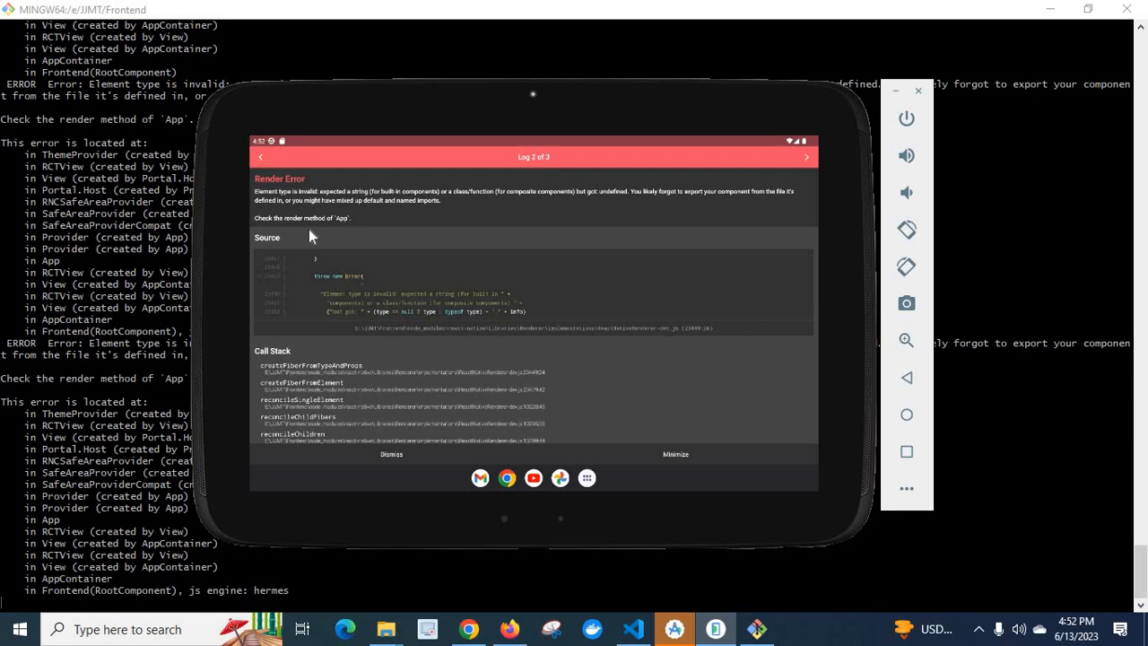
{"action": "mouse_move", "coordinate": [305, 191]}
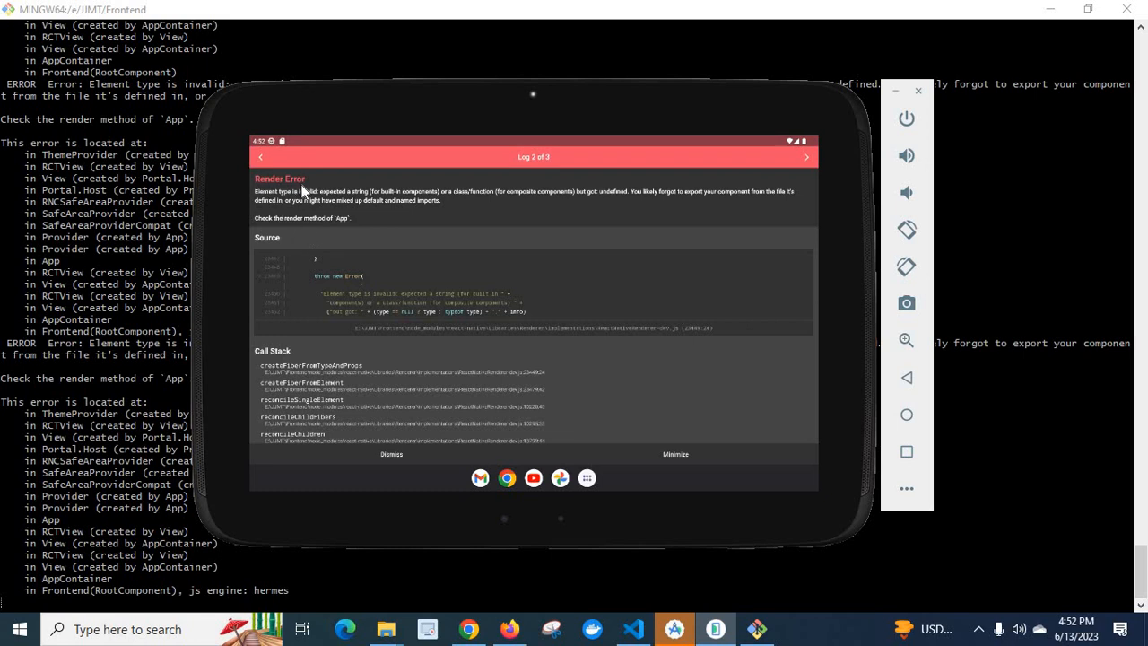
{"action": "mouse_move", "coordinate": [400, 232]}
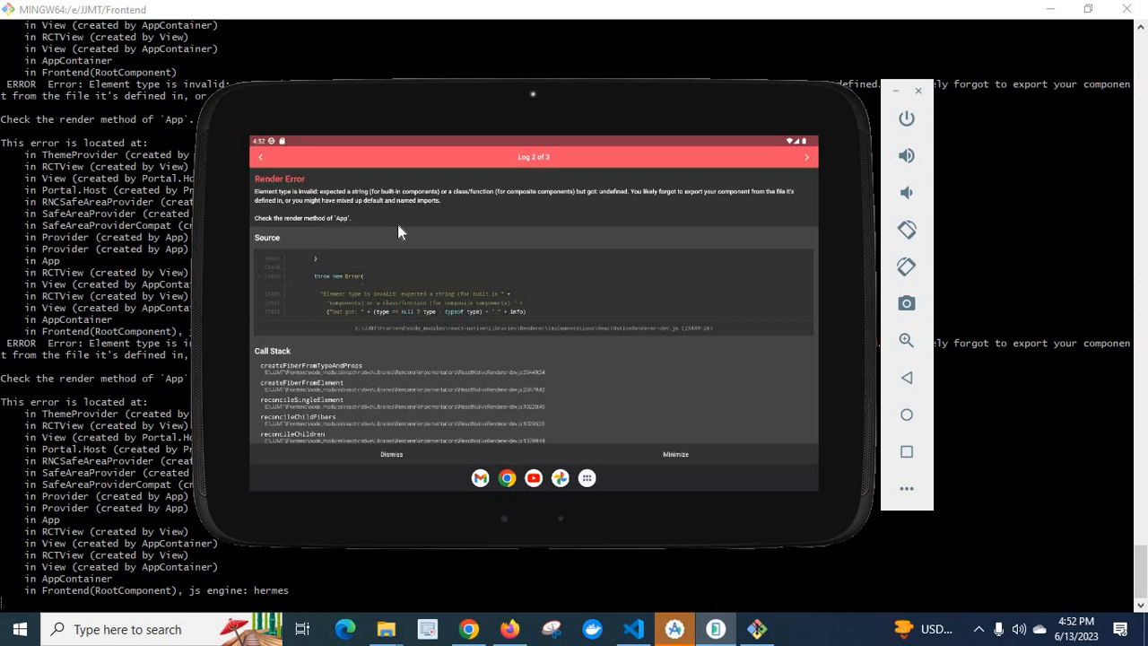
{"action": "mouse_move", "coordinate": [440, 223]}
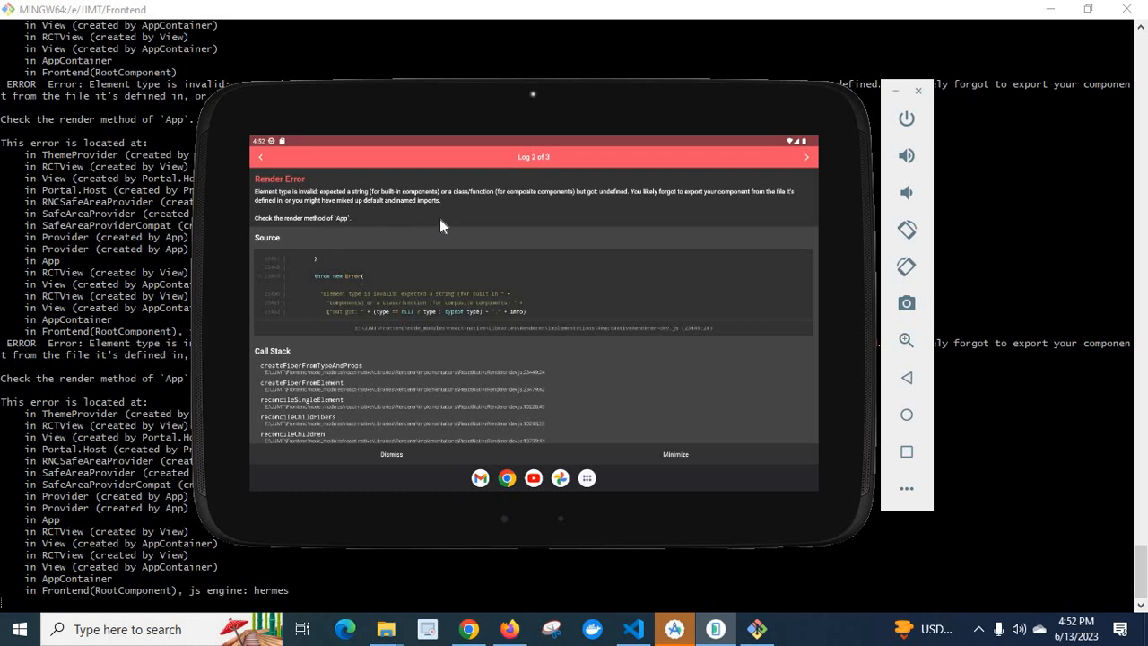
{"action": "mouse_move", "coordinate": [527, 211]}
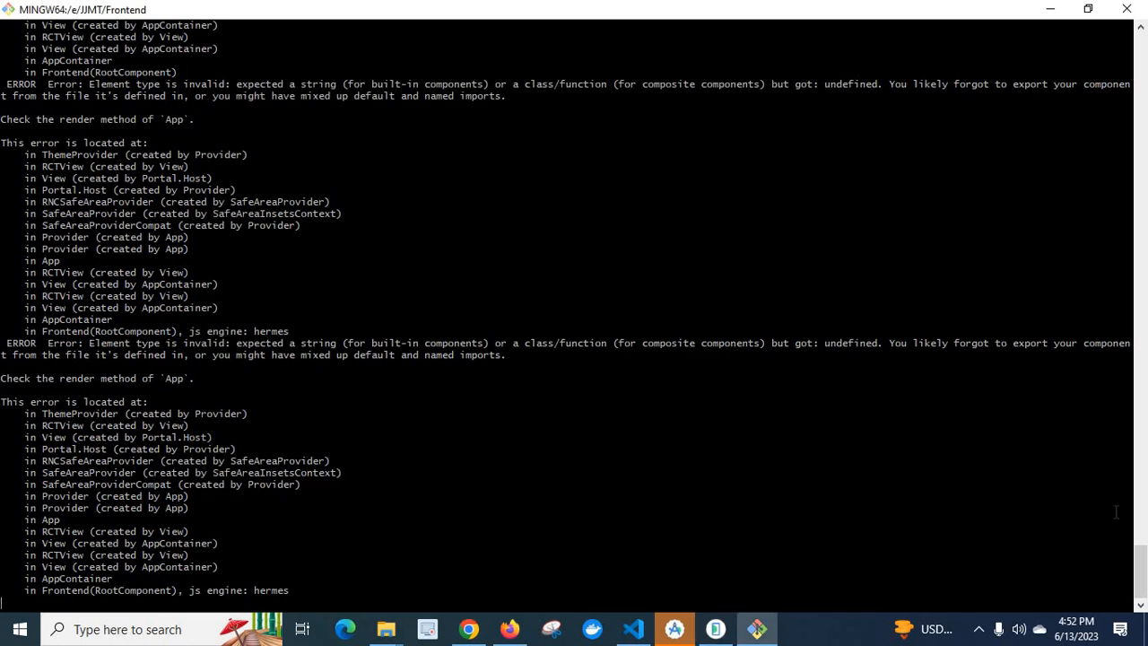
{"action": "mouse_move", "coordinate": [260, 288]}
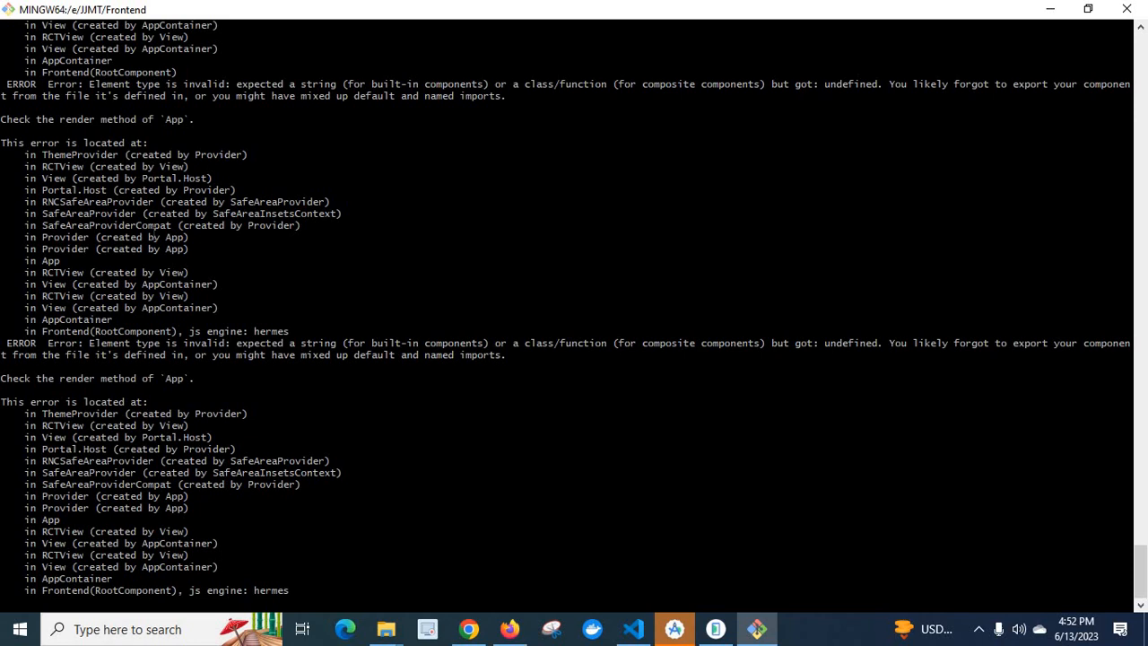
{"action": "mouse_move", "coordinate": [1102, 535]}
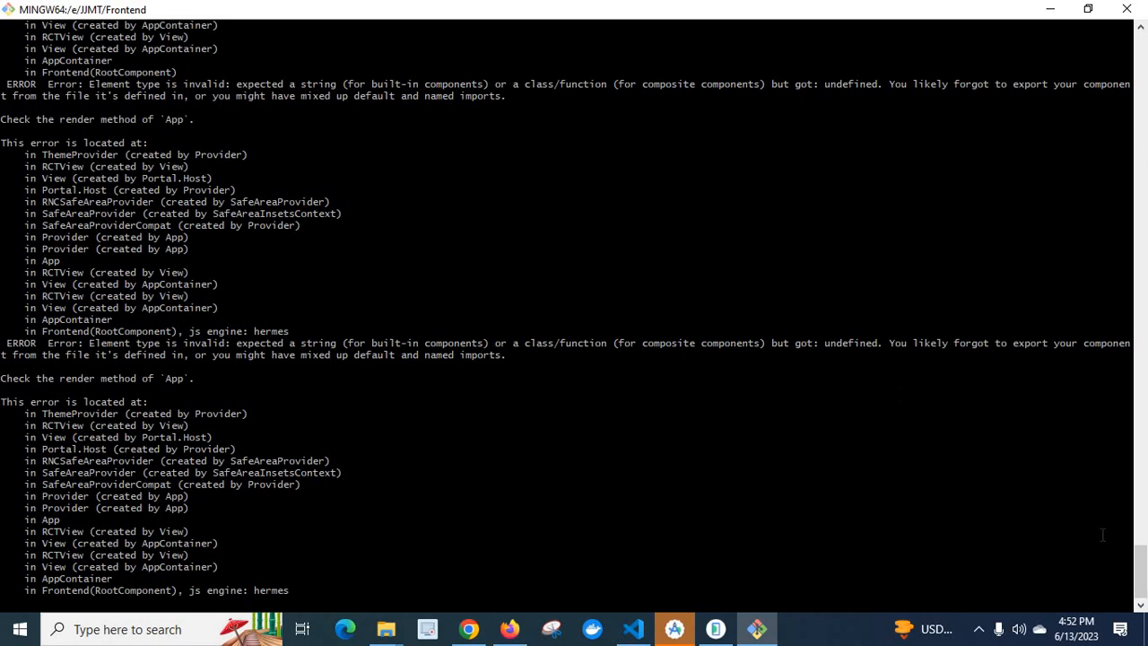
Step: Scroll the Metro log and select the 'Error: Element type is invalid' line
{"action": "scroll", "scroll_direction": "up", "scroll_amount": 3}
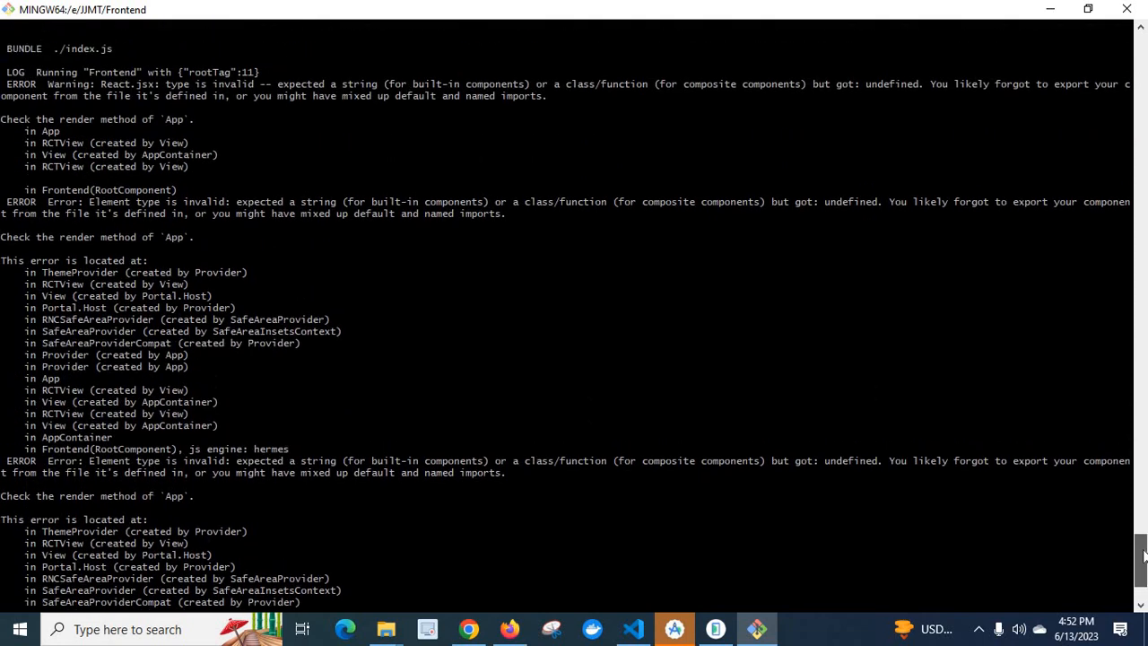
{"action": "scroll", "scroll_direction": "up", "scroll_amount": 3}
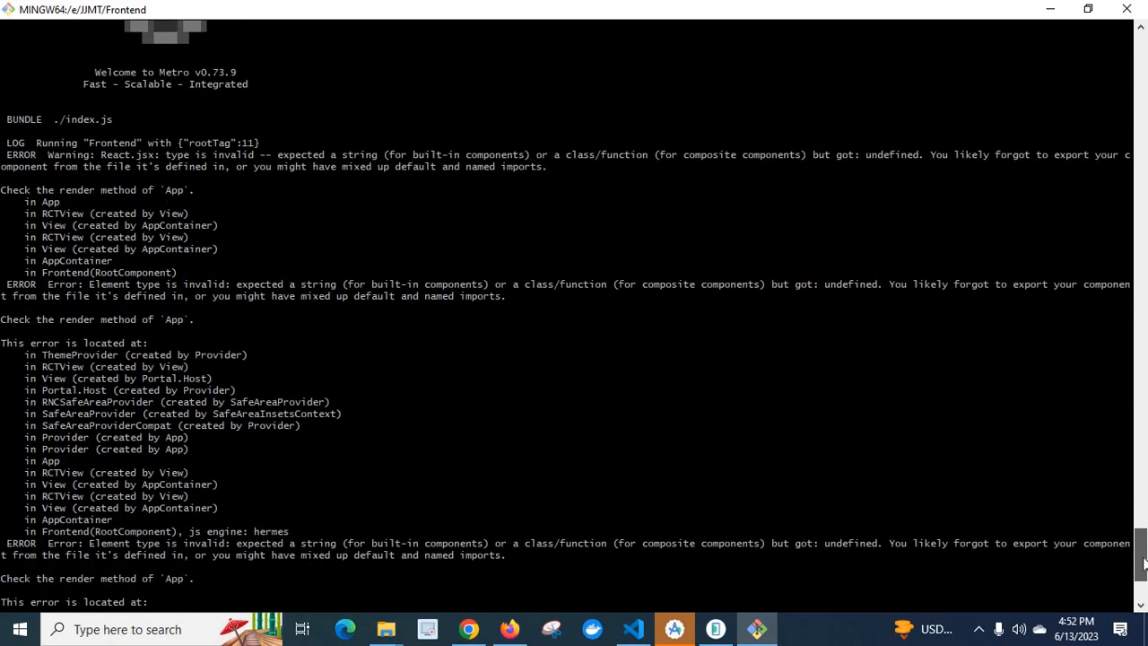
{"action": "scroll", "scroll_direction": "down", "scroll_amount": 3}
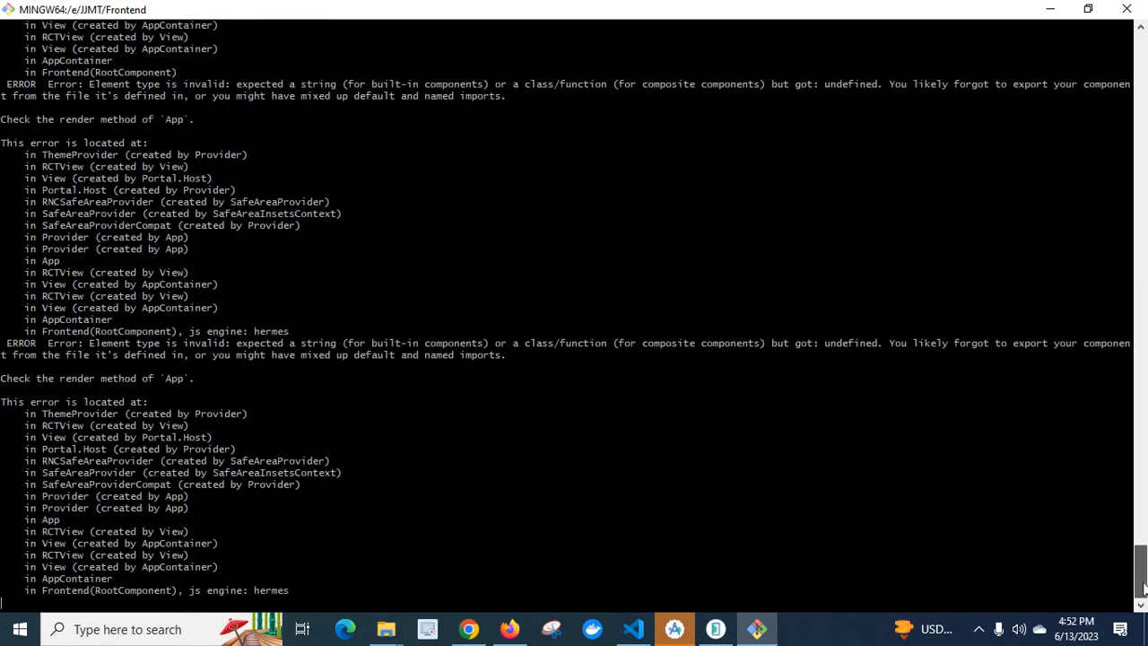
{"action": "scroll", "scroll_direction": "up", "scroll_amount": 3}
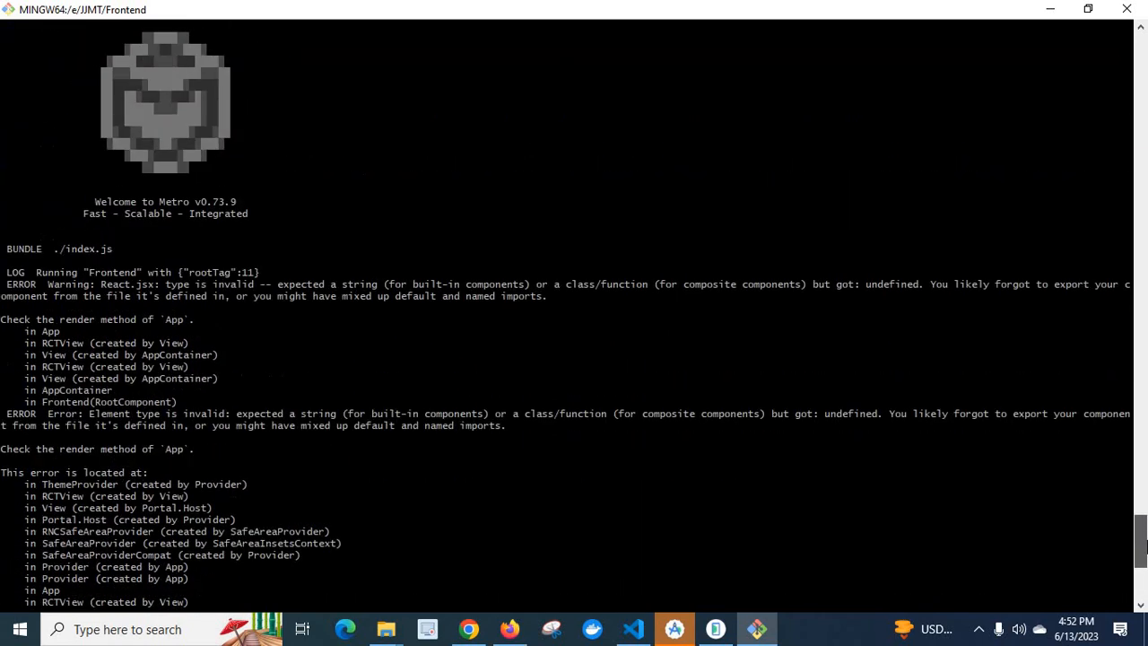
{"action": "scroll", "scroll_direction": "down", "scroll_amount": 3}
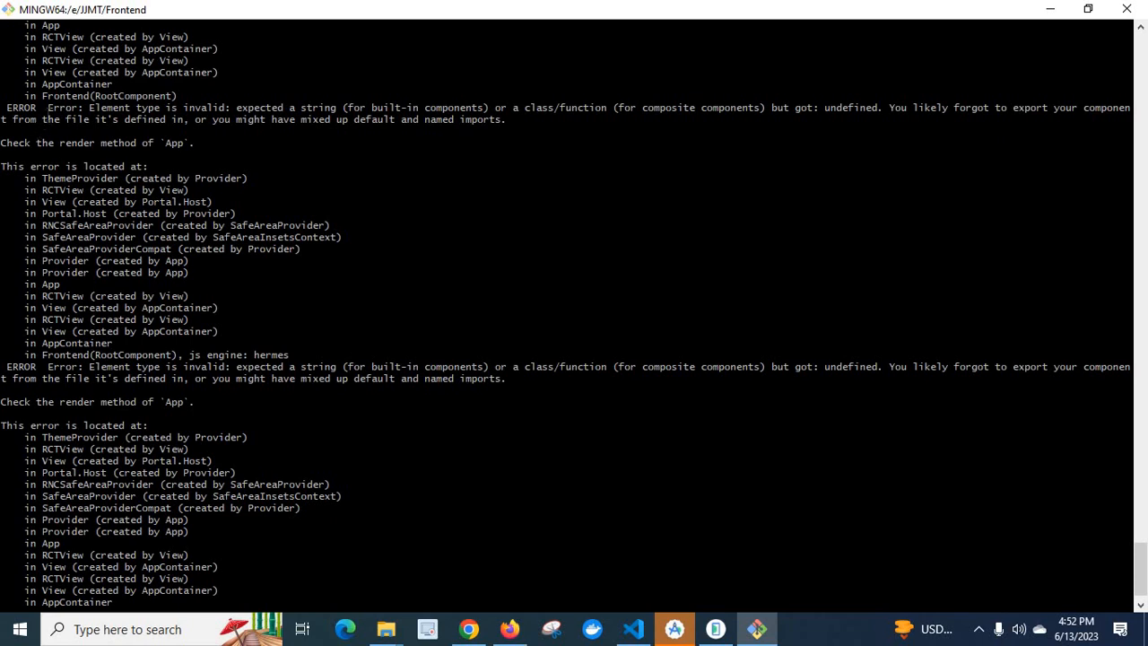
{"action": "double_click", "coordinate": [86, 108]}
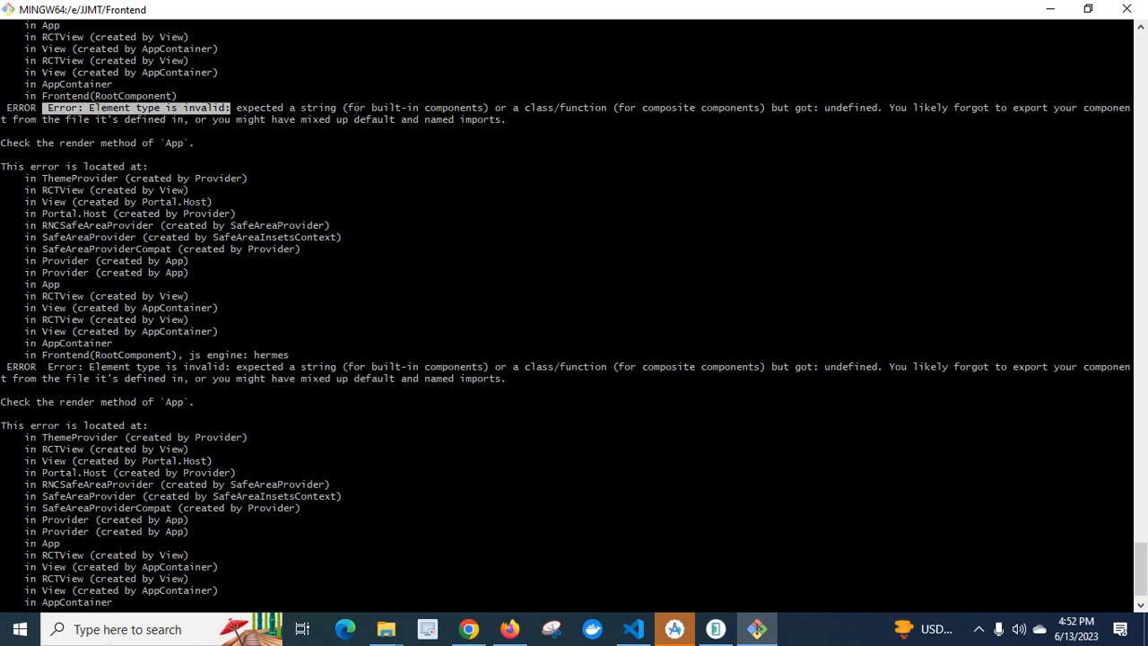
{"action": "mouse_move", "coordinate": [525, 112]}
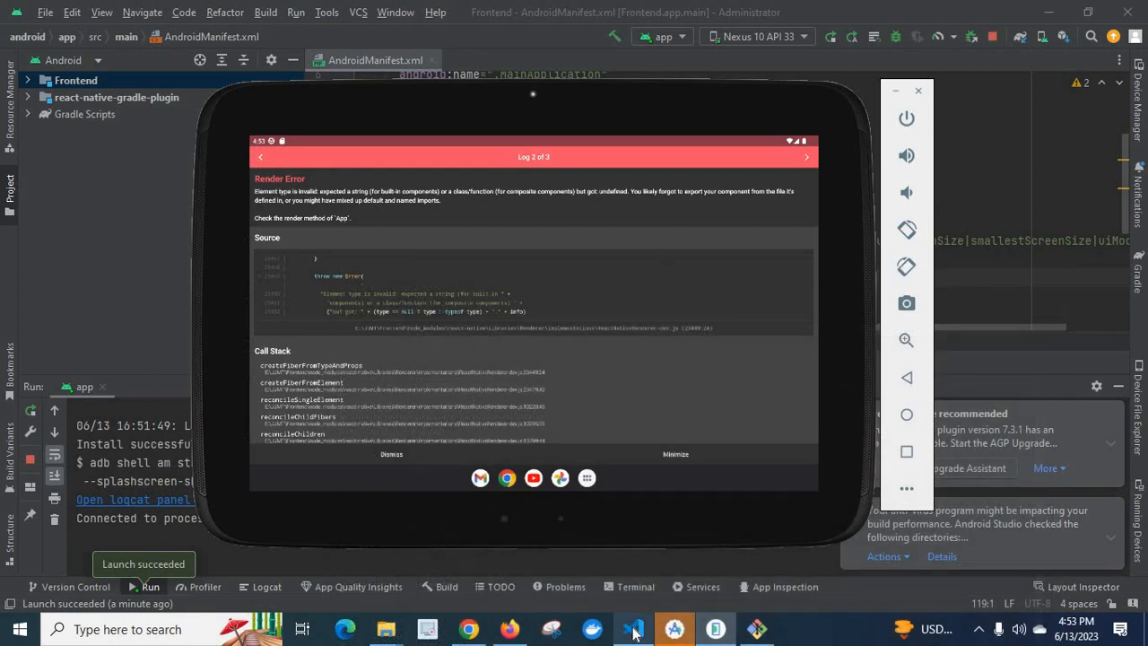
Step: Check Routes' default export via Go to Definition, then drop the braces from its App.js import
{"action": "left_click", "coordinate": [633, 628]}
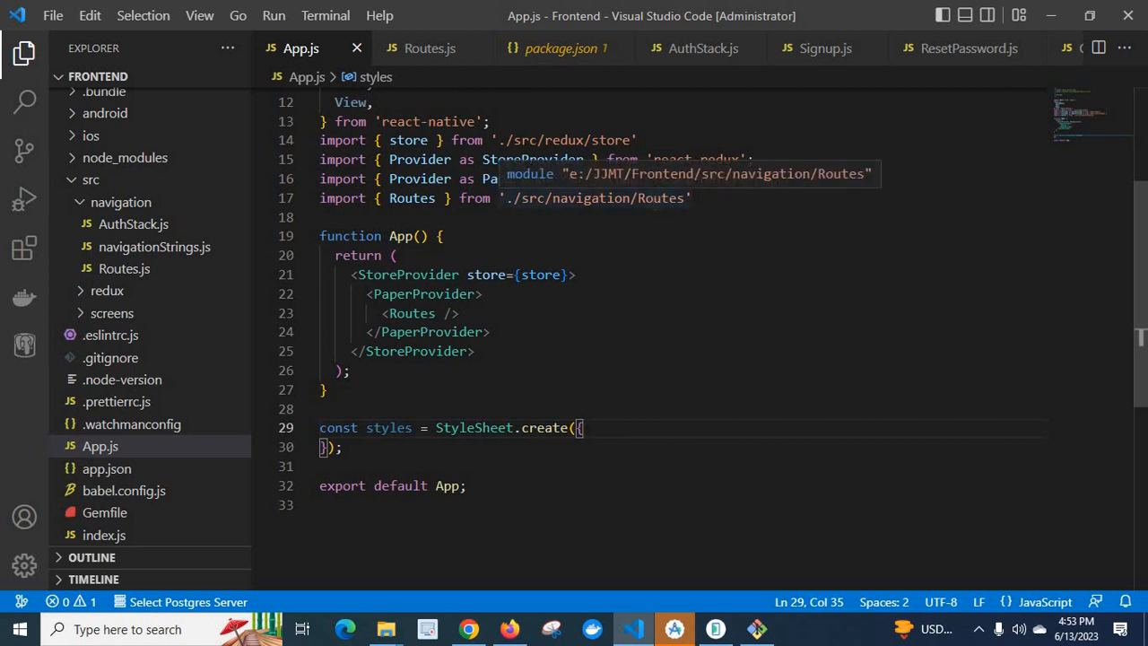
{"action": "right_click", "coordinate": [556, 197]}
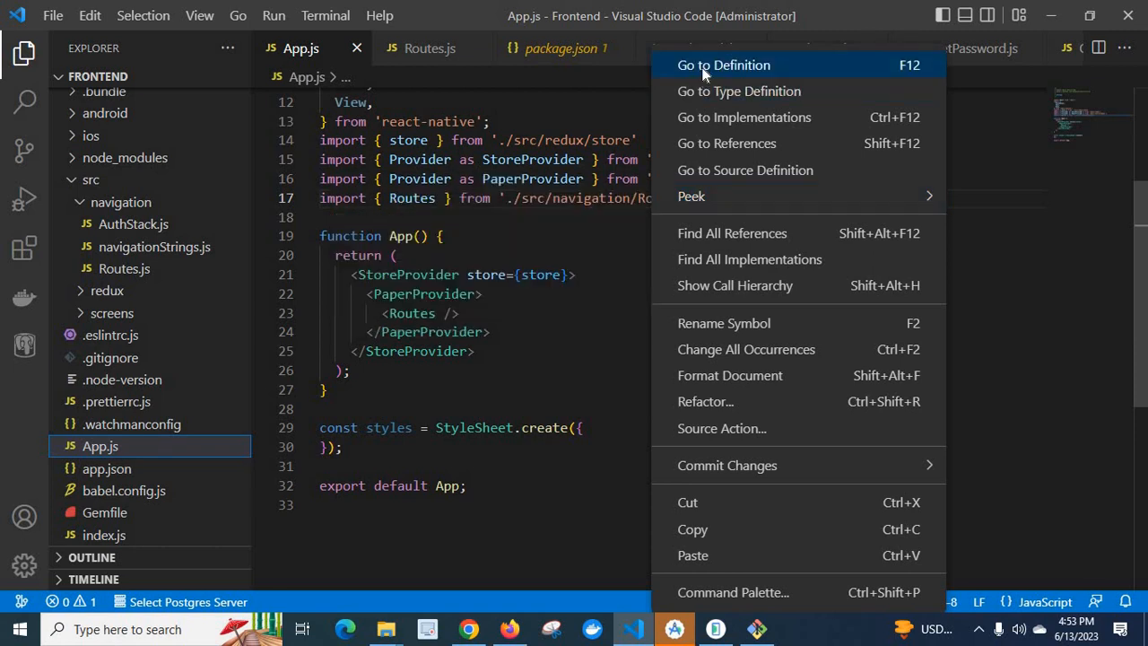
{"action": "left_click", "coordinate": [722, 65]}
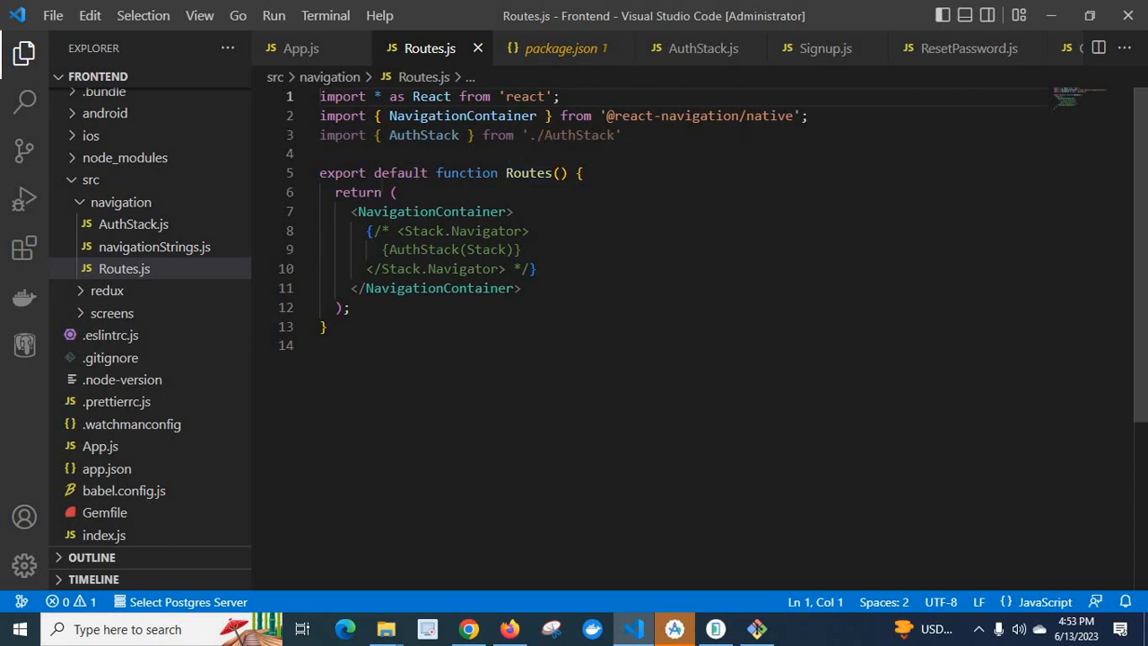
{"action": "left_click", "coordinate": [300, 47]}
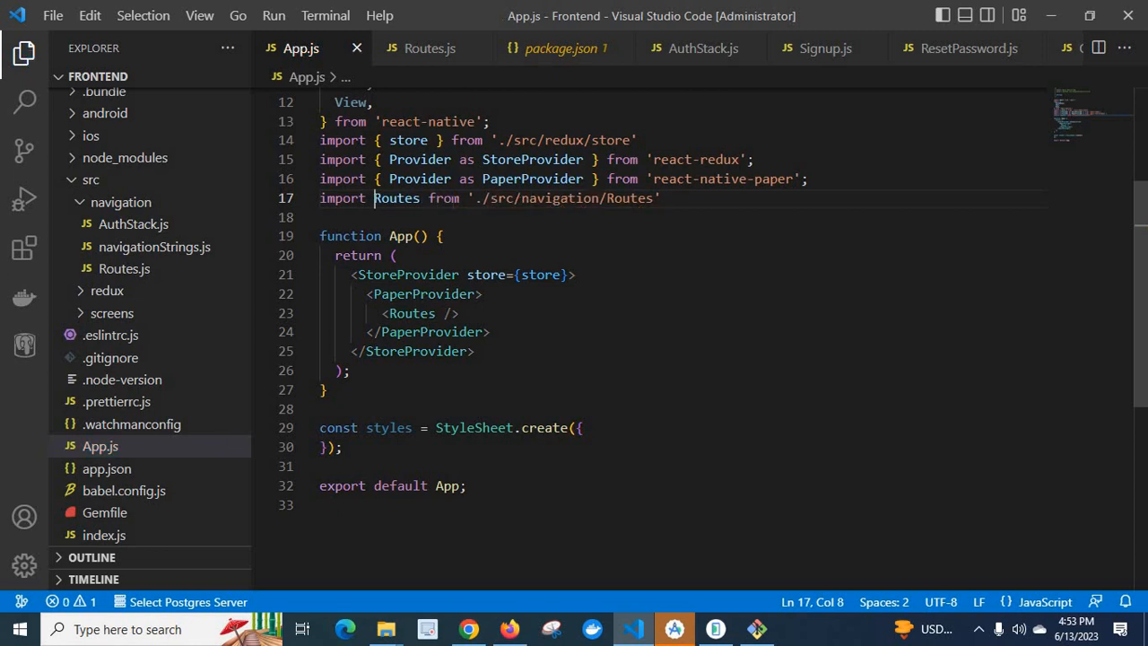
Step: Confirm AuthStack's default export, remove the braces from its Routes.js import, and return to Metro
{"action": "right_click", "coordinate": [410, 313]}
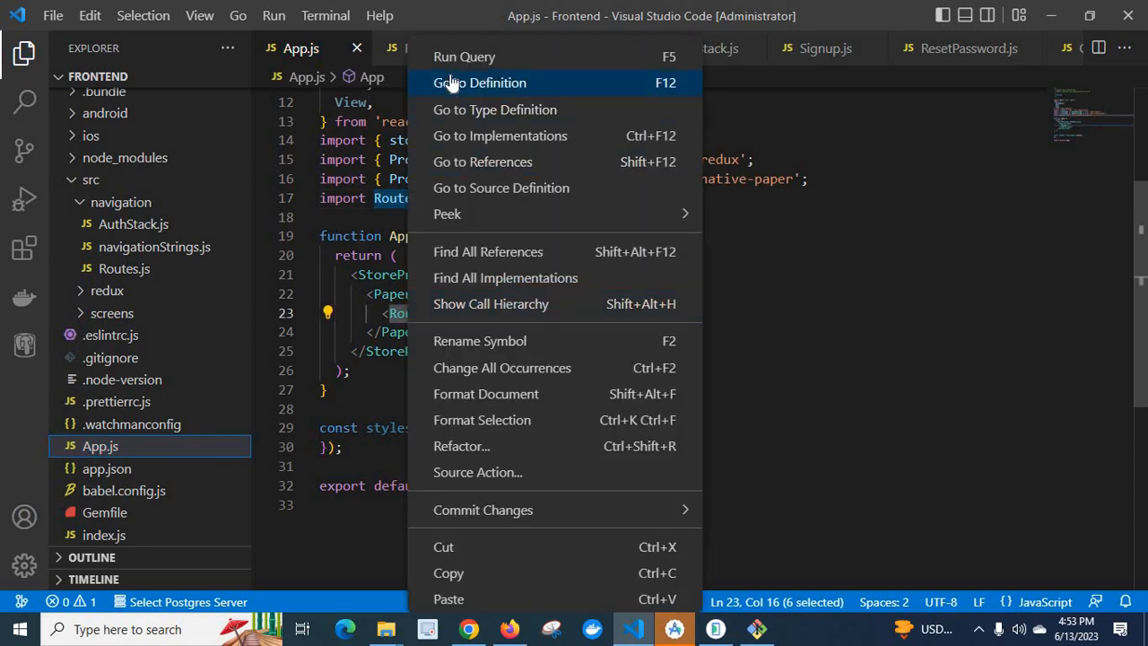
{"action": "left_click", "coordinate": [480, 83]}
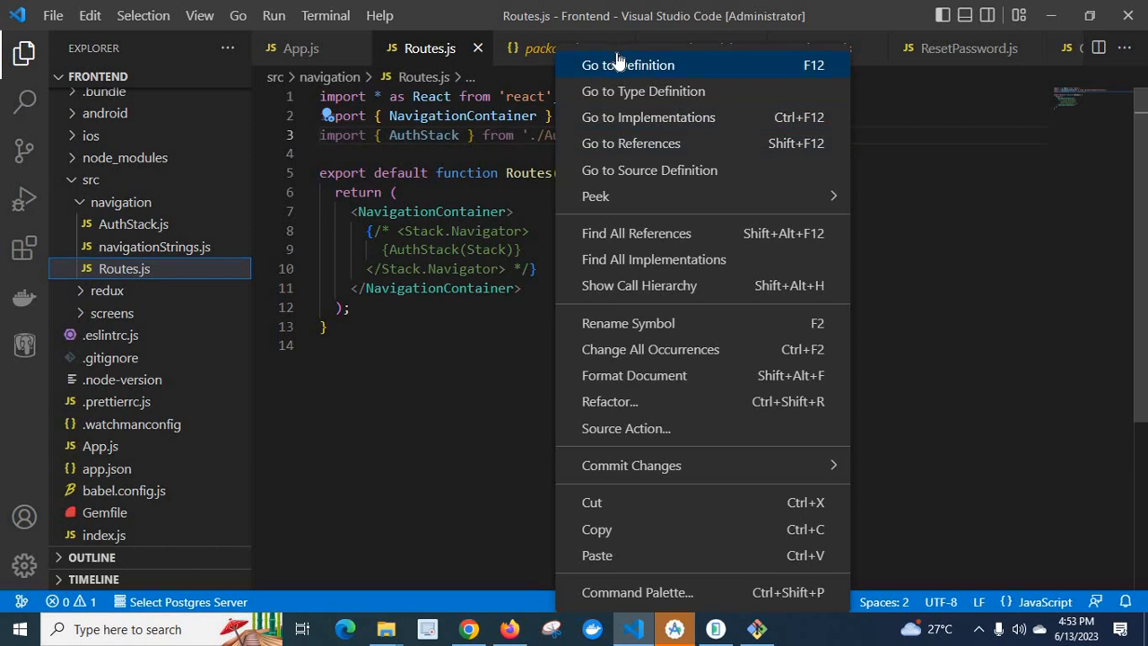
{"action": "left_click", "coordinate": [628, 64]}
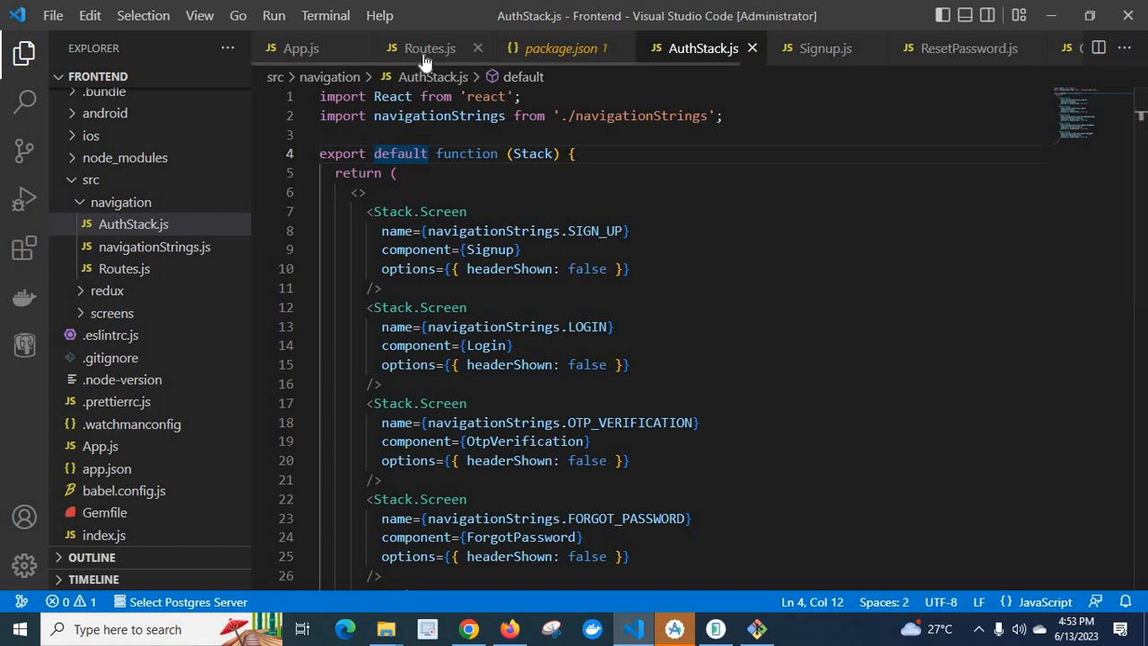
{"action": "left_click", "coordinate": [429, 48]}
{"action": "type", "text": "import AuthStack"}
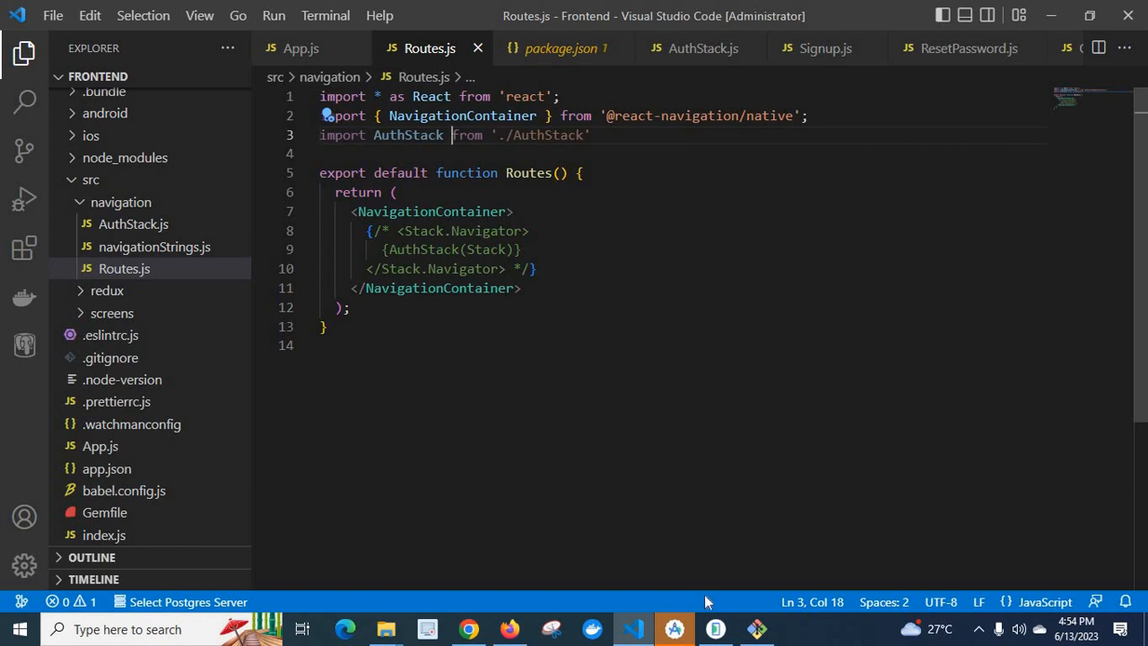
{"action": "left_click", "coordinate": [756, 629]}
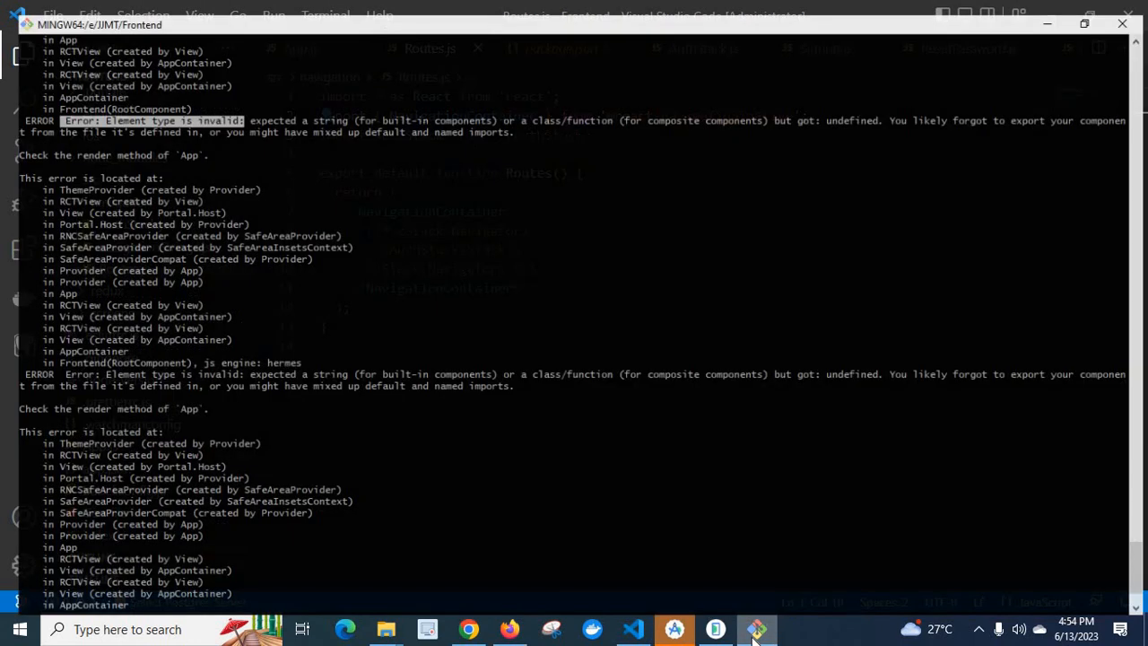
Step: Confirm the Metro log shows index.js rebundled and 'Running Frontend', then bring up the emulator
{"action": "left_click", "coordinate": [1083, 24]}
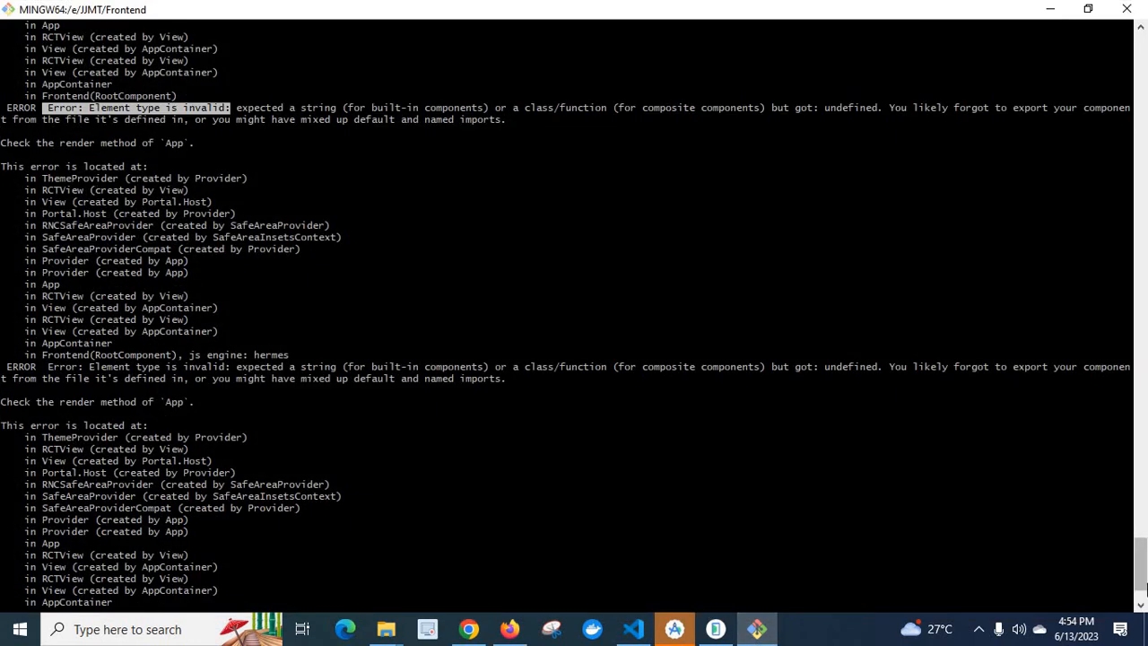
{"action": "scroll", "scroll_direction": "down", "scroll_amount": 3}
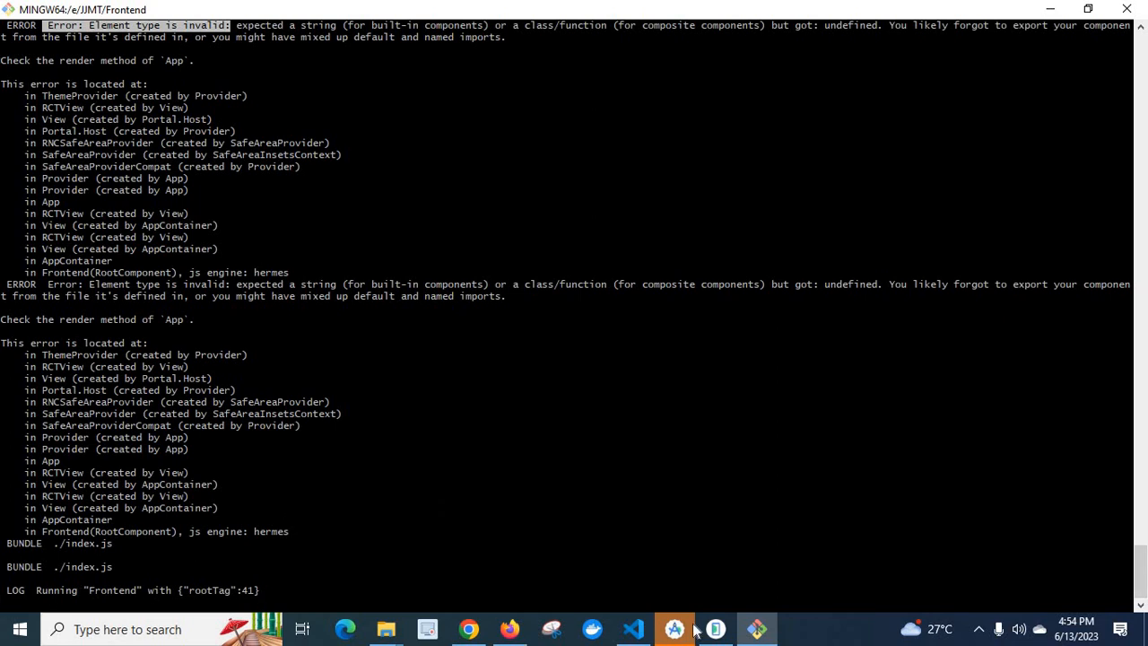
{"action": "left_click", "coordinate": [715, 627]}
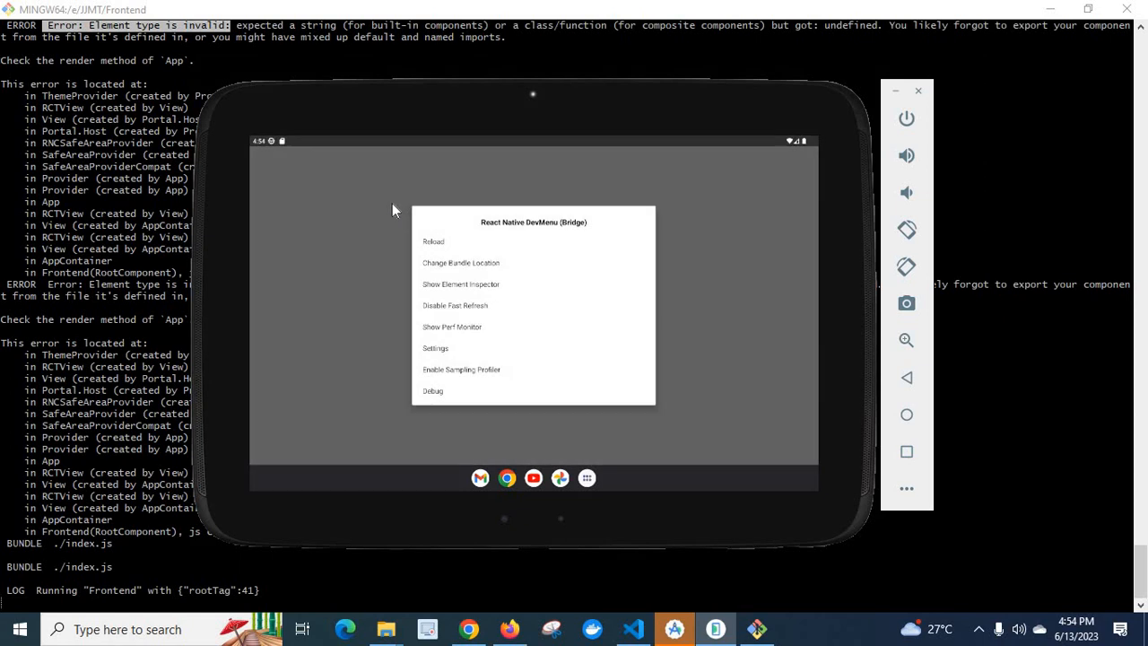
Step: Reload the app twice from the React Native Dev Menu, leaving a blank white screen
{"action": "left_click", "coordinate": [433, 240]}
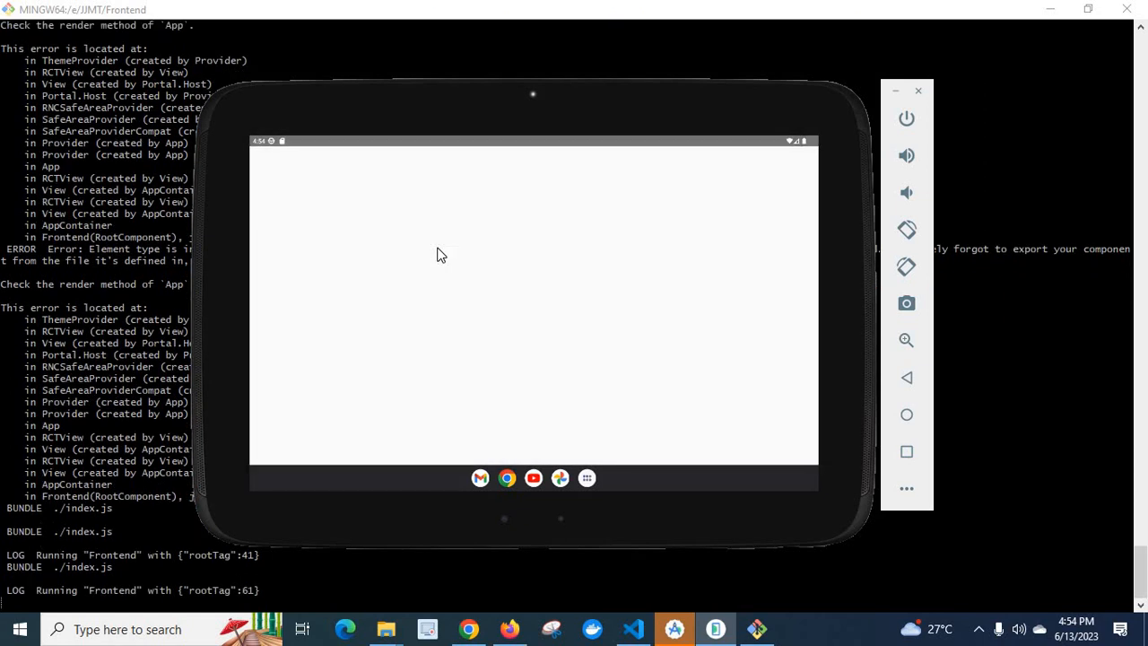
{"action": "mouse_move", "coordinate": [332, 205]}
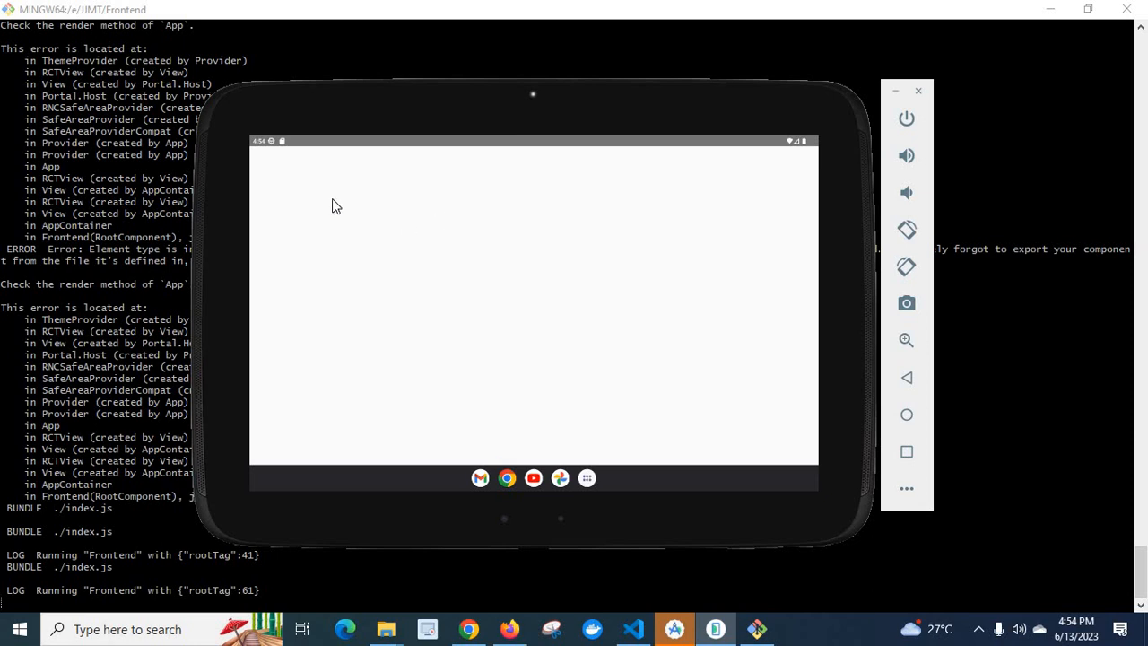
{"action": "mouse_move", "coordinate": [650, 259]}
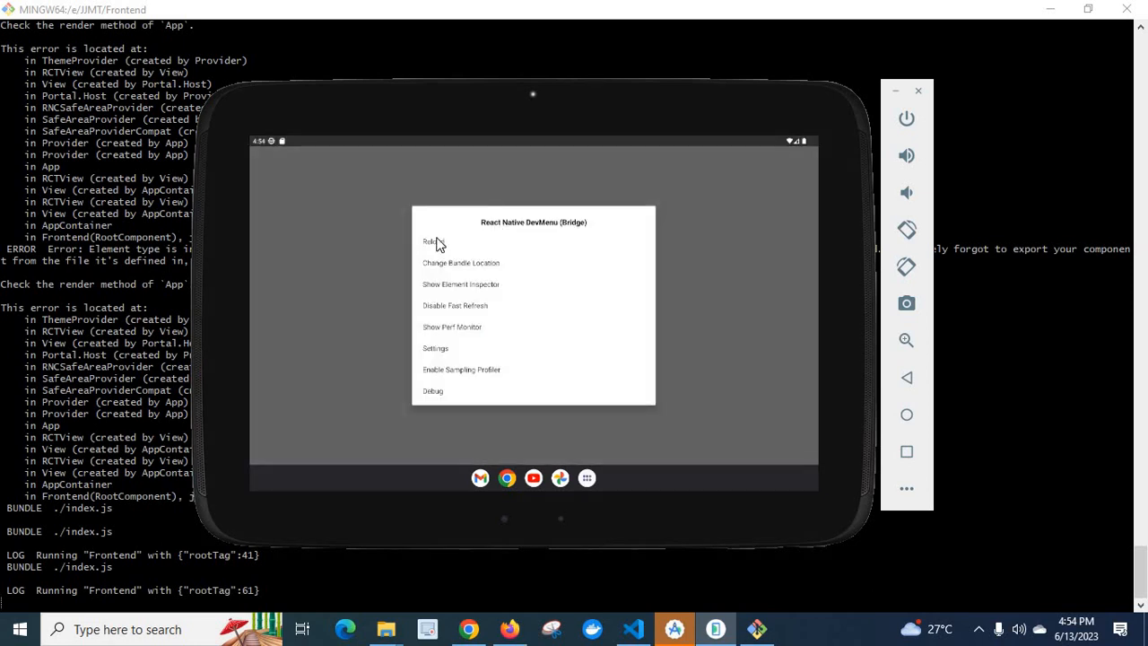
{"action": "left_click", "coordinate": [432, 241]}
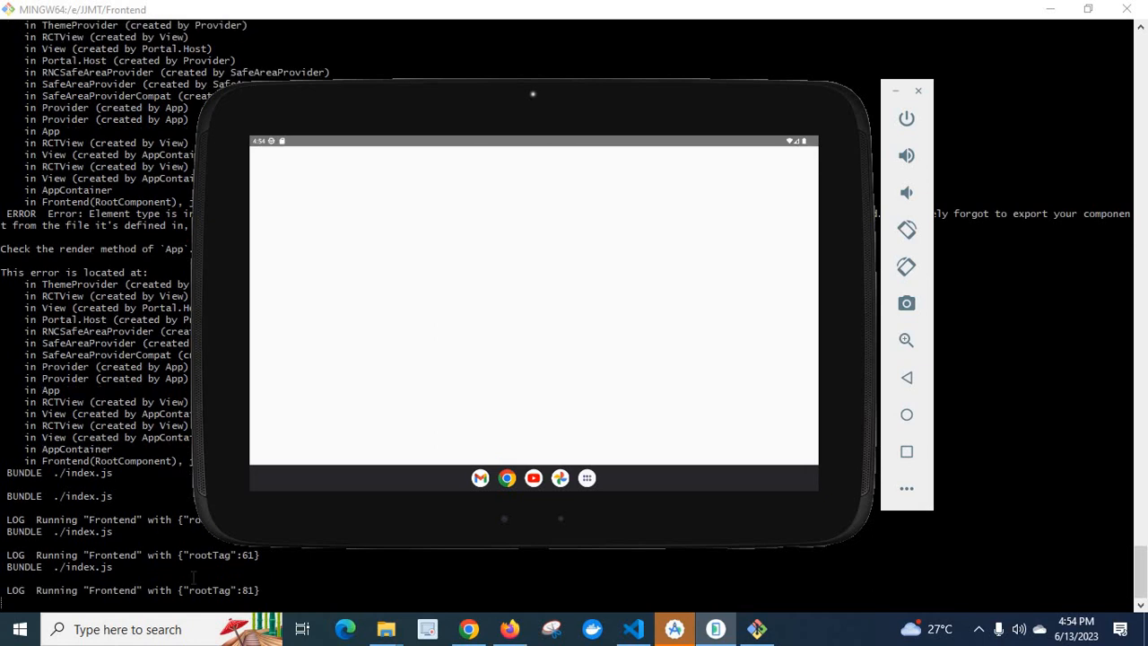
{"action": "mouse_move", "coordinate": [472, 282]}
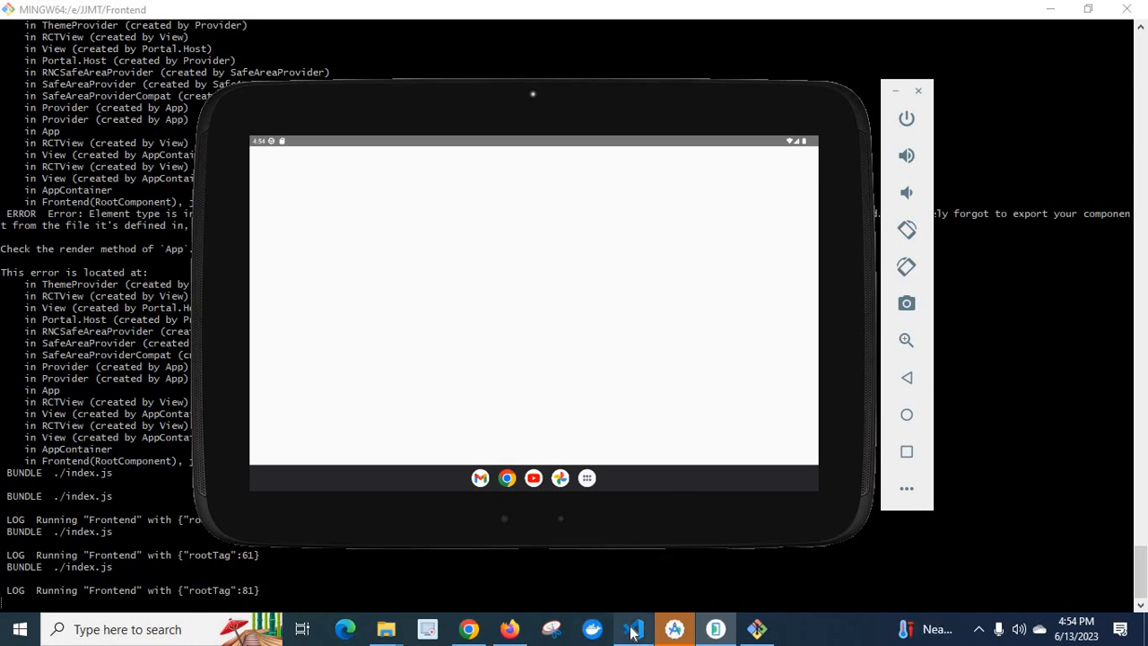
Step: Review the brace-free Routes import in App.js and AuthStack import in Routes.js
{"action": "left_click", "coordinate": [633, 629]}
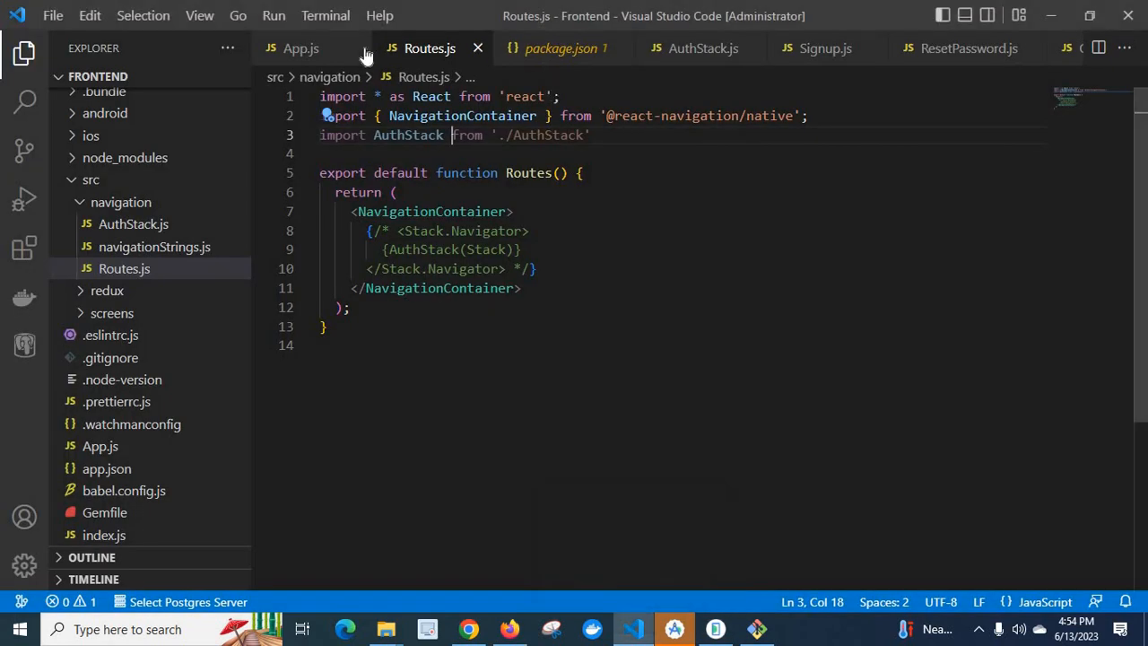
{"action": "left_click", "coordinate": [300, 47]}
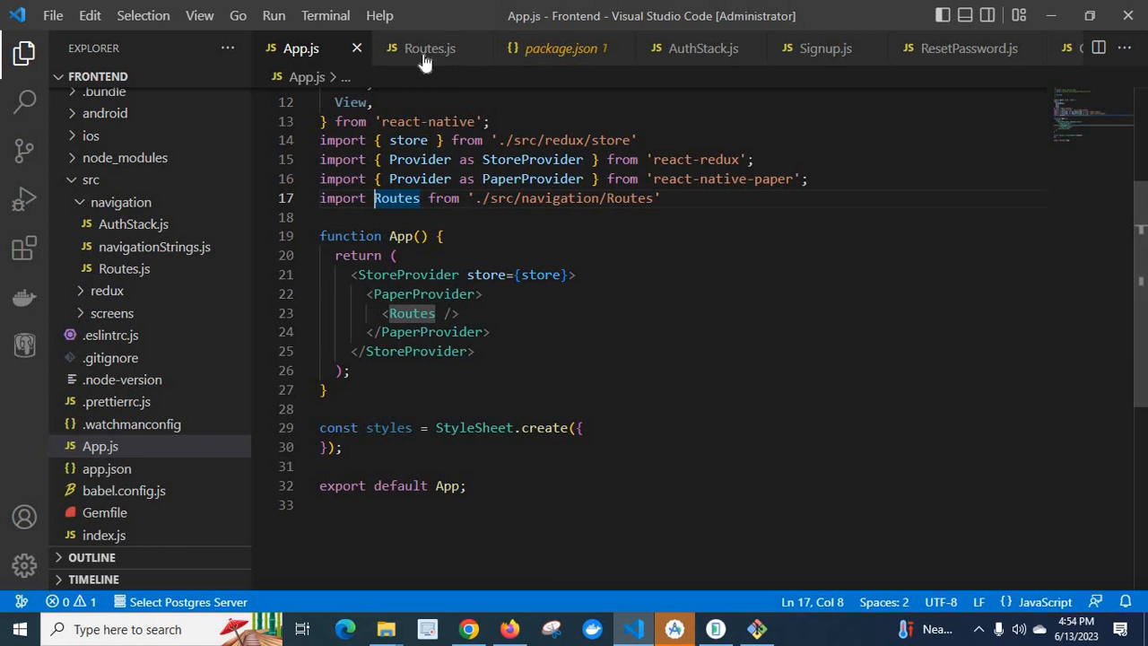
{"action": "left_click", "coordinate": [429, 48]}
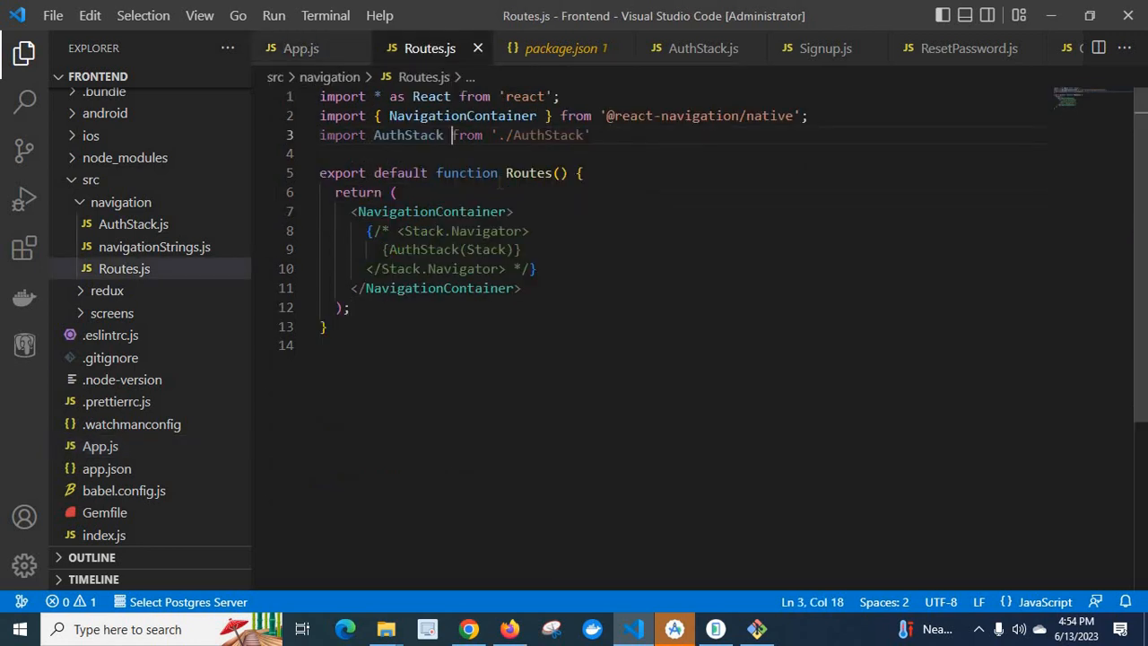